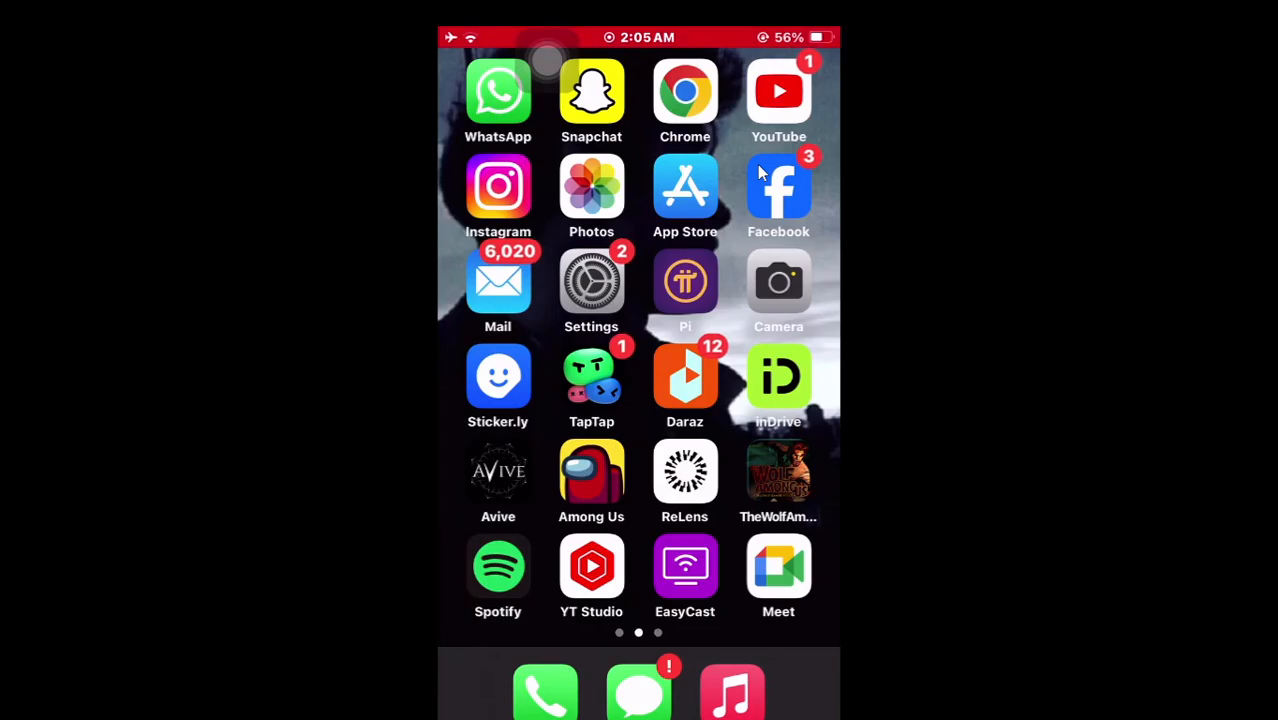
Step: Launch Chrome and search Google for "google sites"
{"action": "left_click", "coordinate": [684, 92]}
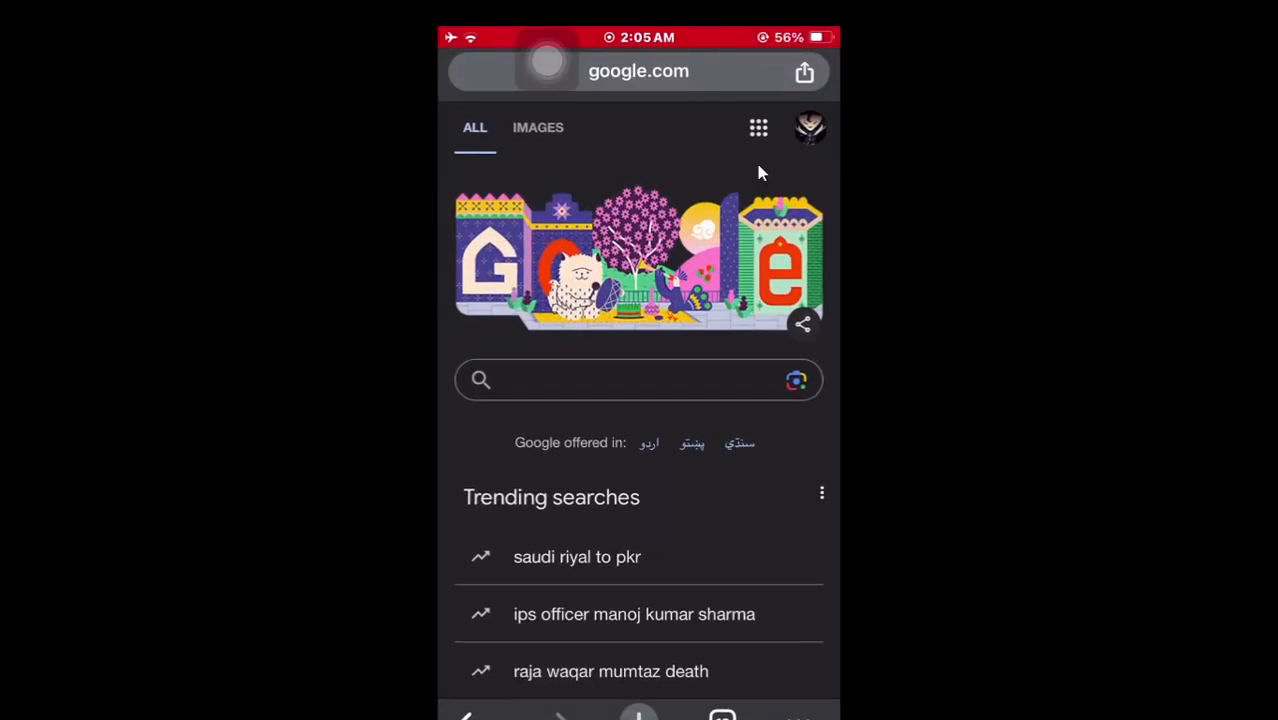
{"action": "left_click", "coordinate": [640, 380]}
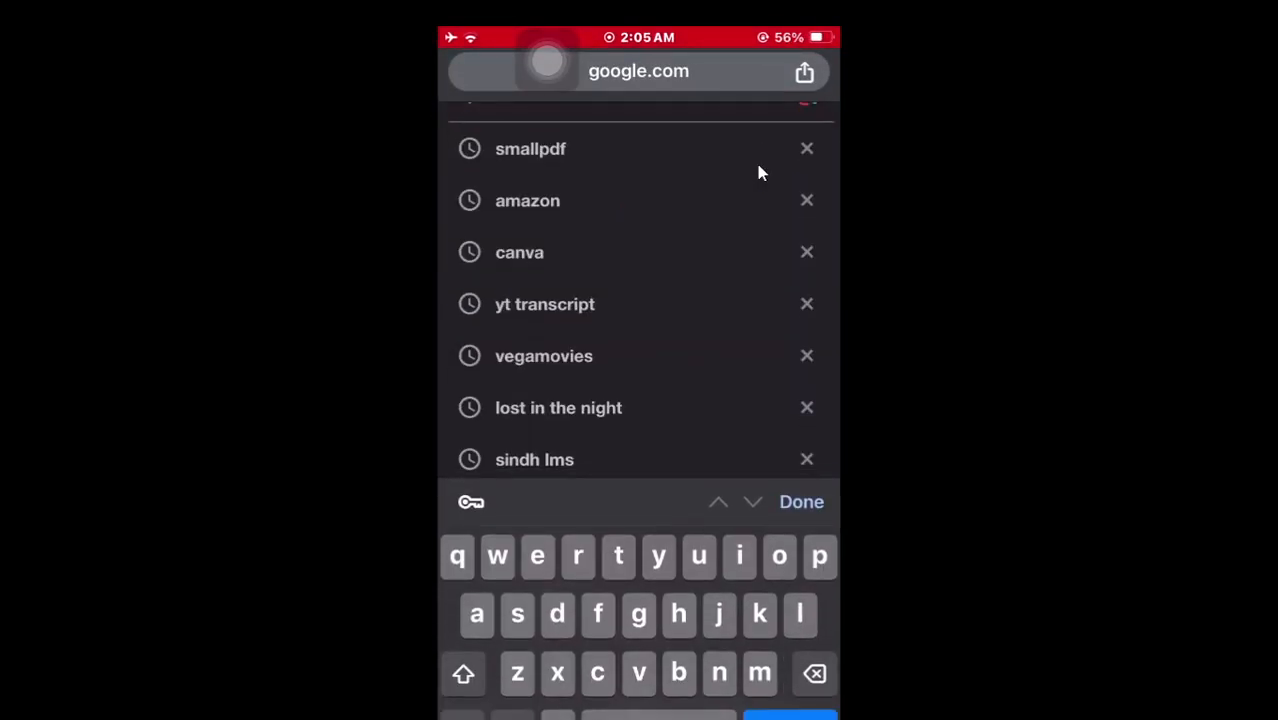
{"action": "type", "text": "google sites"}
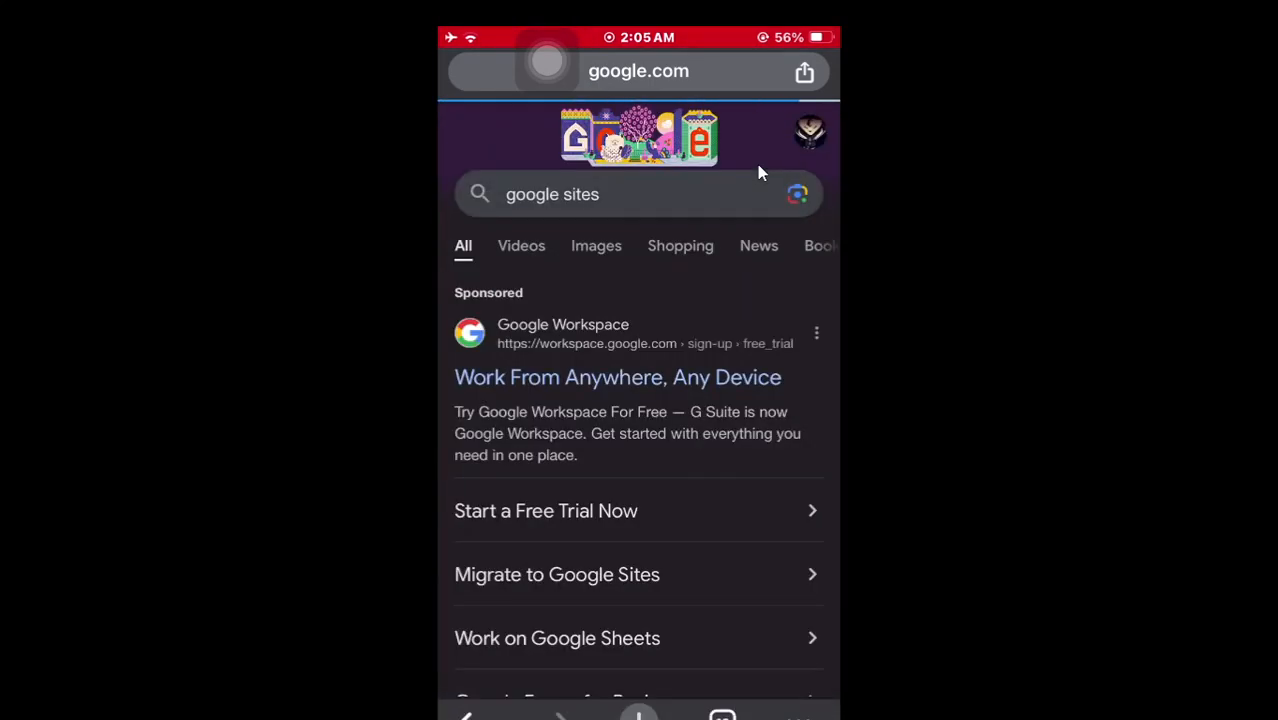
{"action": "scroll", "scroll_direction": "down", "scroll_amount": 3}
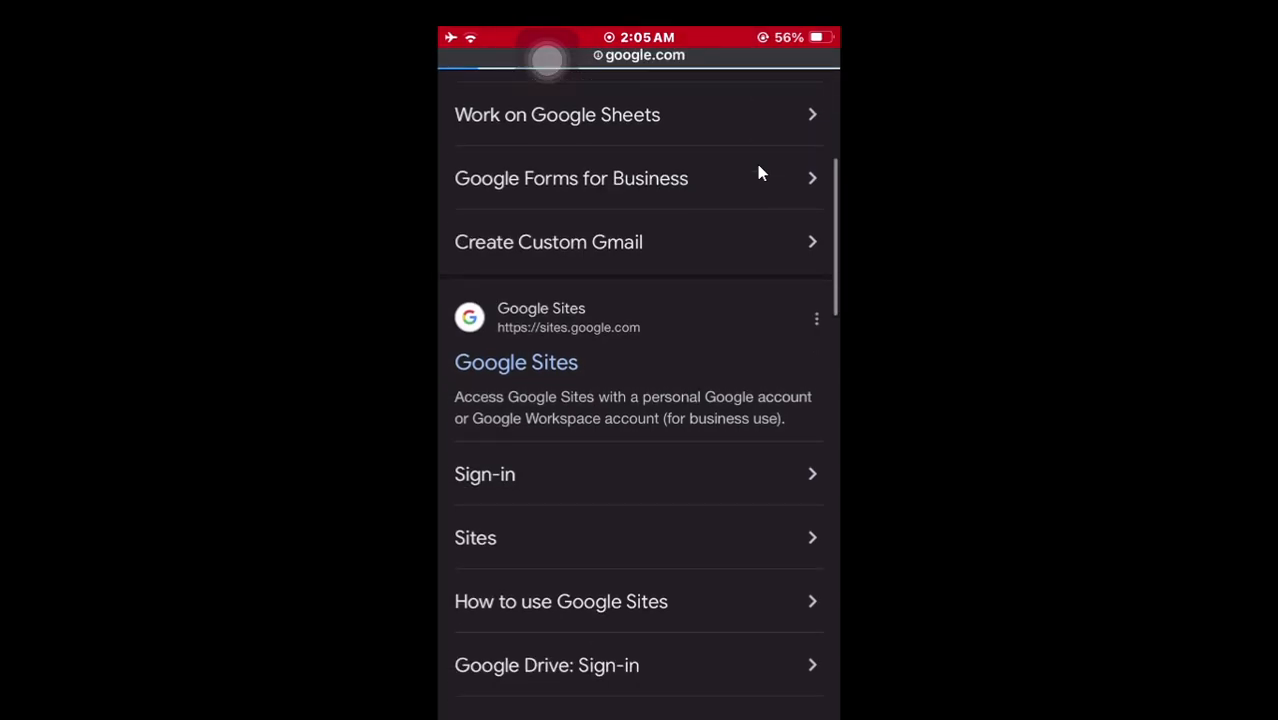
Step: Open the official Google Sites (sites.google.com) result from the search listing
{"action": "left_click", "coordinate": [516, 362]}
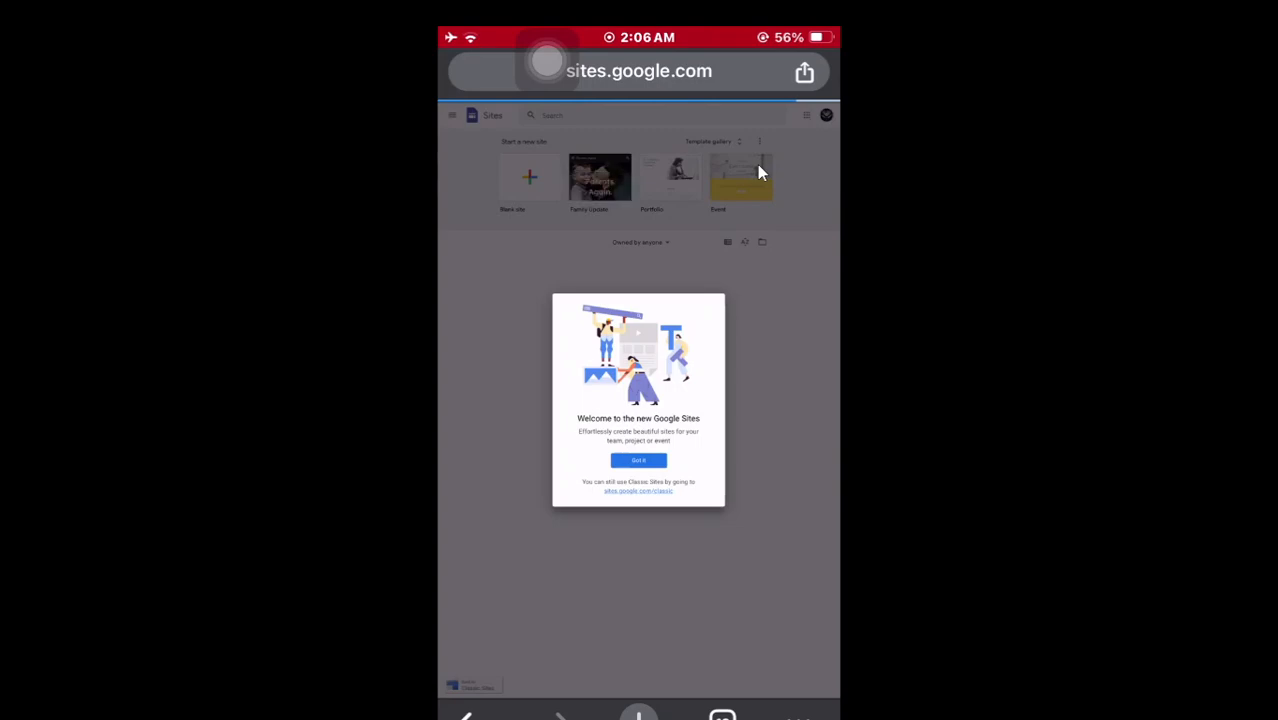
Step: Dismiss the "Welcome to the new Google Sites" dialog to reveal the new-site templates
{"action": "left_click", "coordinate": [638, 460]}
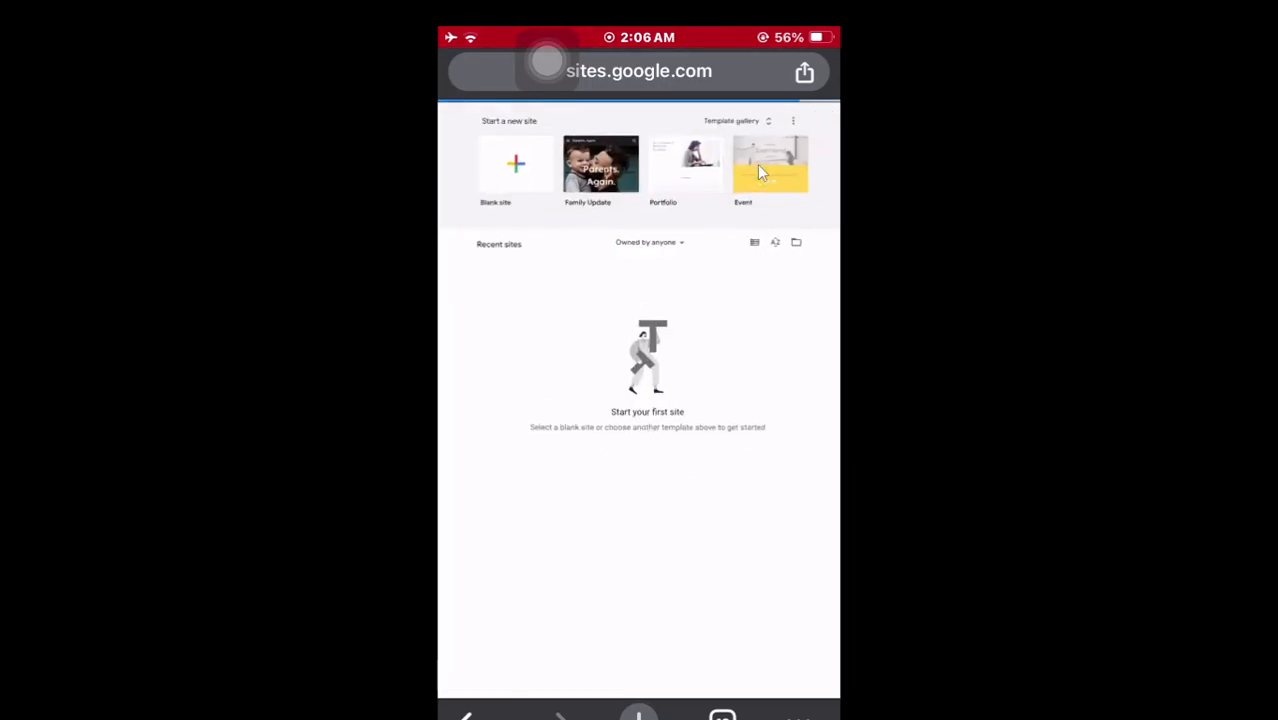